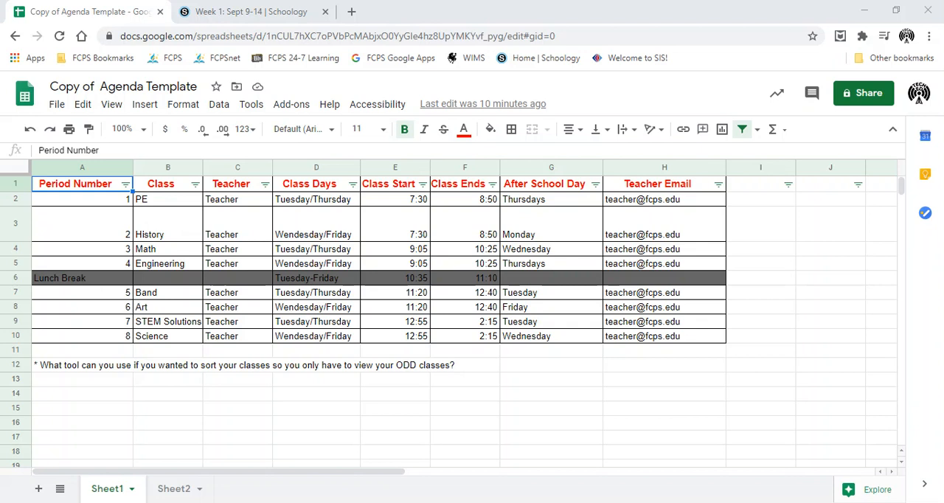
{"action": "mouse_move", "coordinate": [238, 256]}
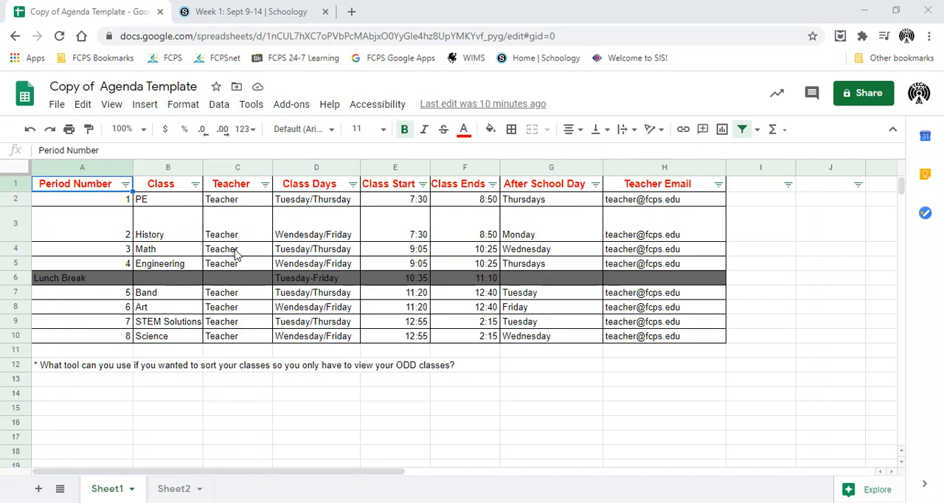
{"action": "mouse_move", "coordinate": [146, 261]}
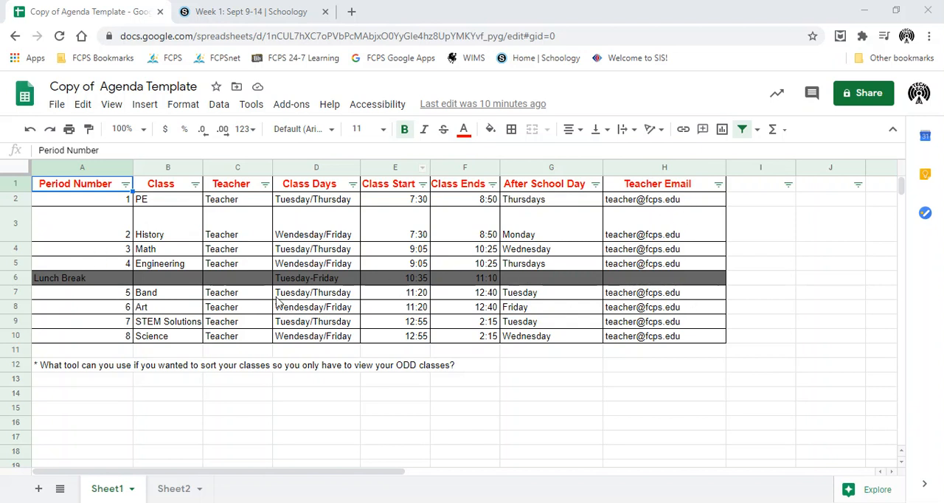
{"action": "mouse_move", "coordinate": [548, 300]}
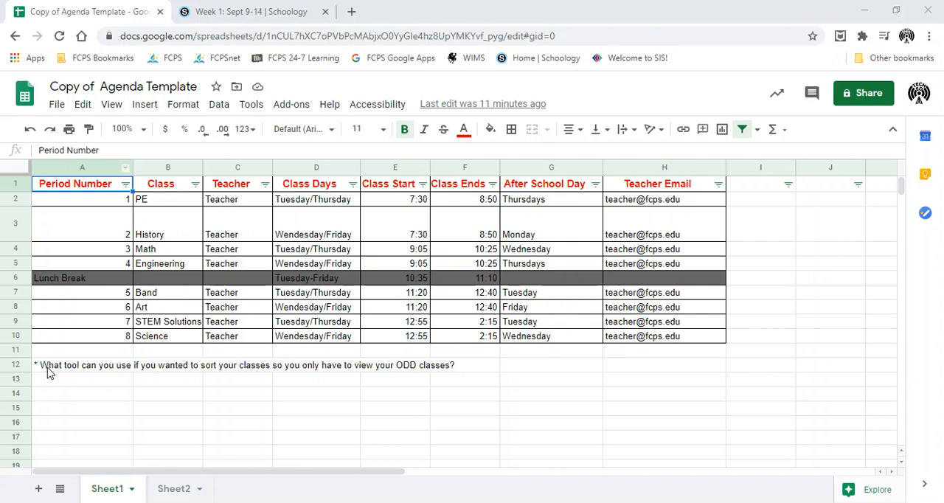
{"action": "mouse_move", "coordinate": [219, 387]}
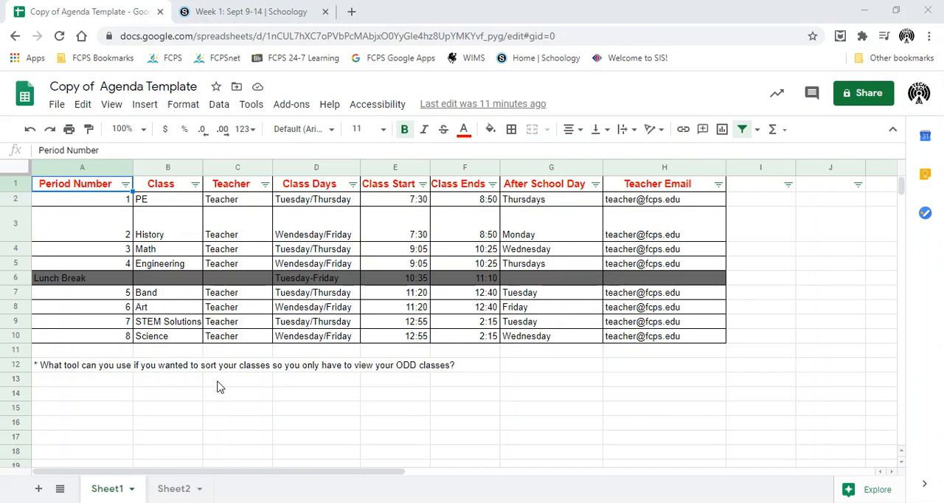
{"action": "mouse_move", "coordinate": [330, 374]}
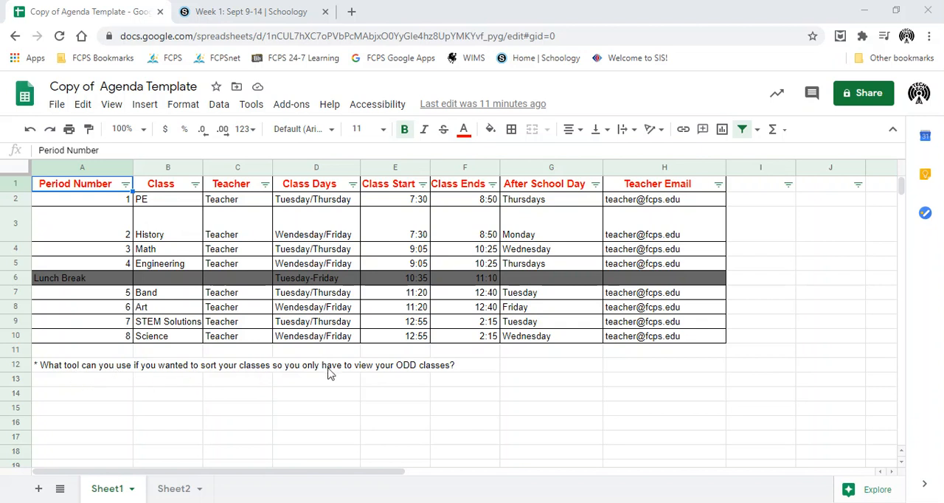
{"action": "mouse_move", "coordinate": [308, 184]}
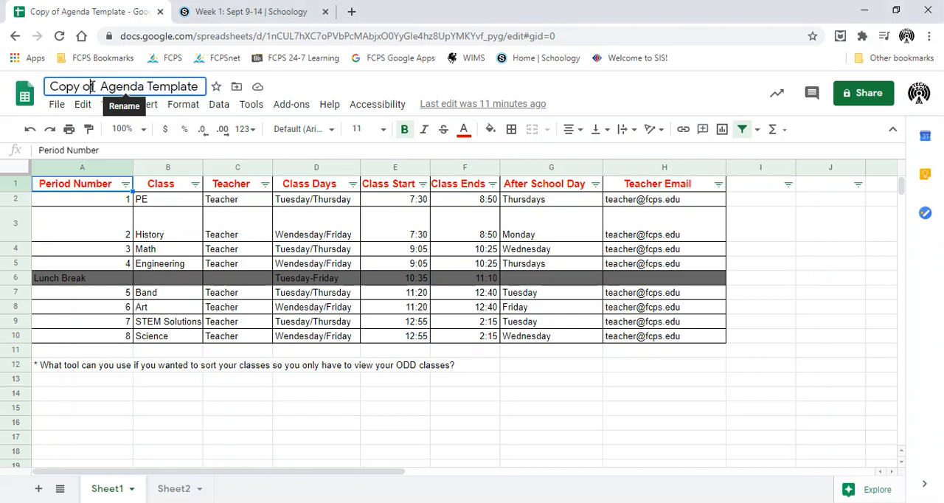
Step: Replace the spreadsheet title with 'Mr Browns Agenda'
{"action": "double_click", "coordinate": [71, 86]}
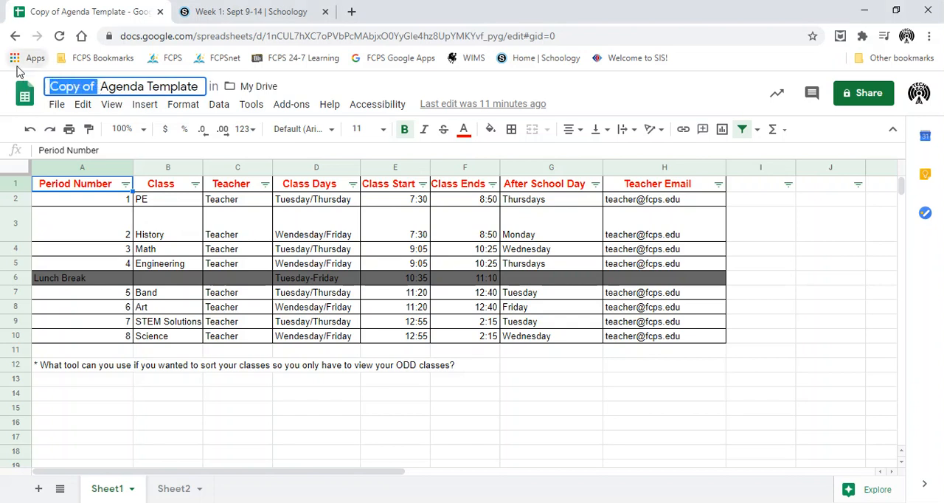
{"action": "left_click", "coordinate": [88, 87]}
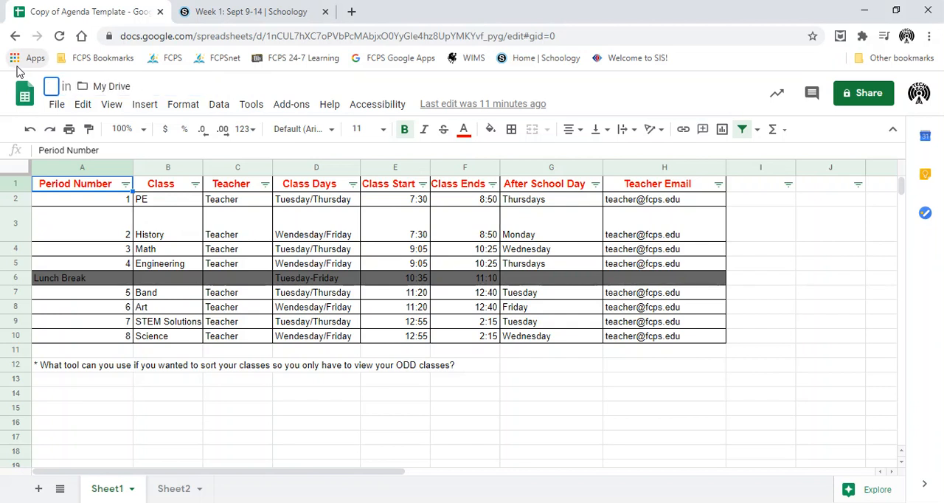
{"action": "type", "text": "Mr Browns Agenda"}
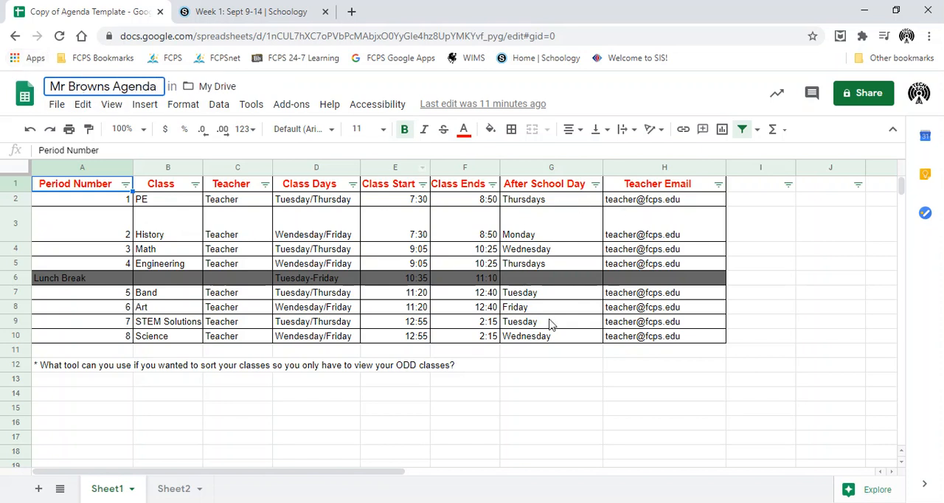
{"action": "mouse_move", "coordinate": [265, 374]}
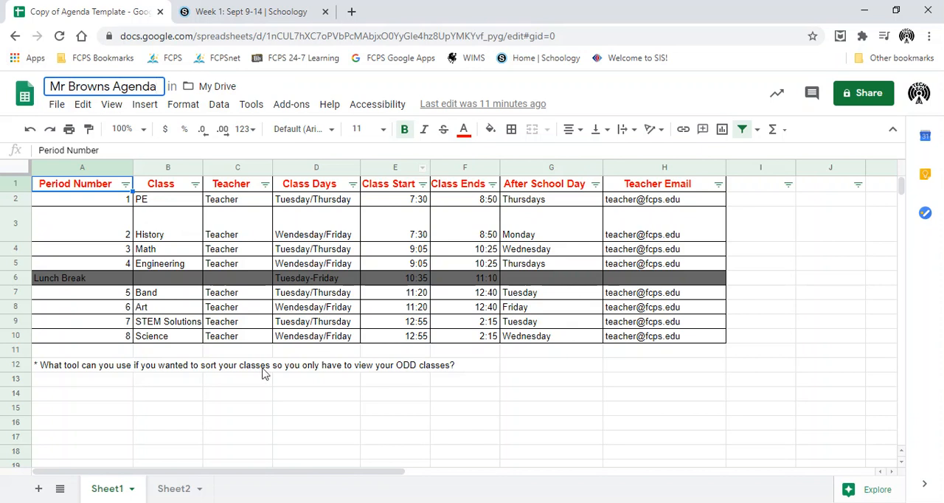
{"action": "mouse_move", "coordinate": [393, 382]}
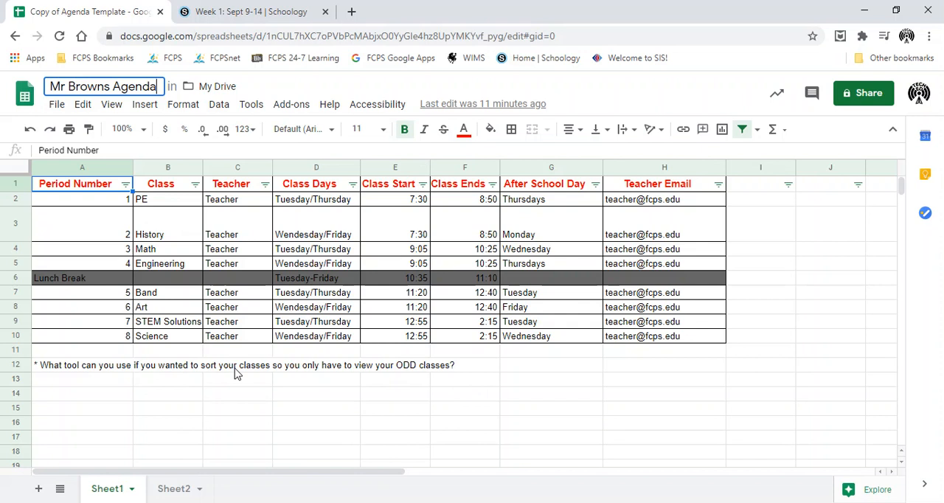
{"action": "mouse_move", "coordinate": [352, 229]}
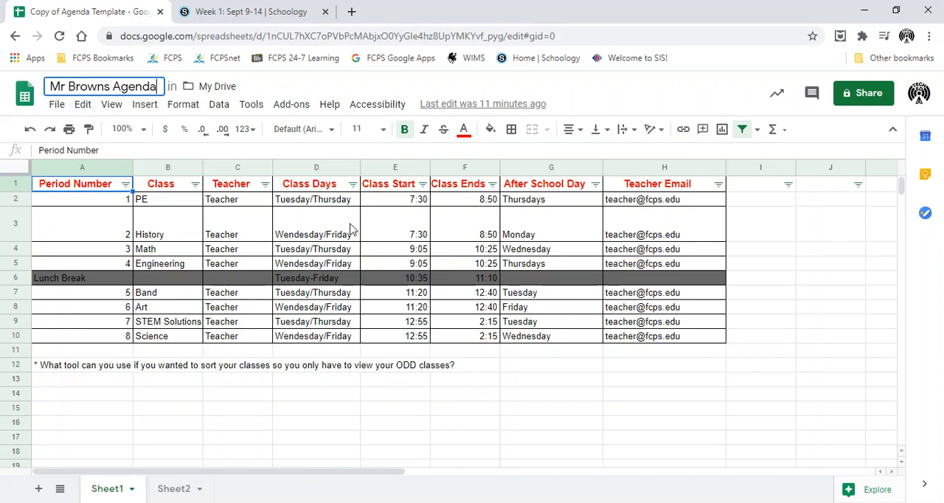
{"action": "mouse_move", "coordinate": [415, 216]}
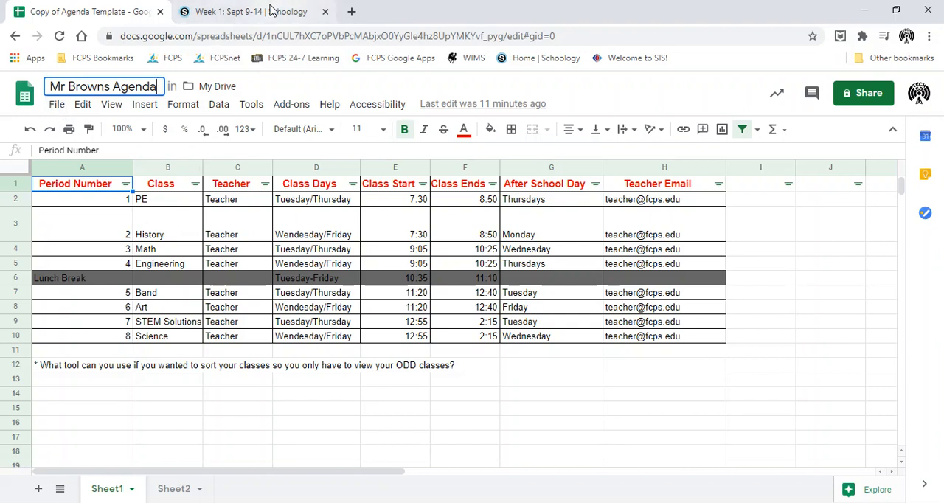
{"action": "mouse_move", "coordinate": [250, 11]}
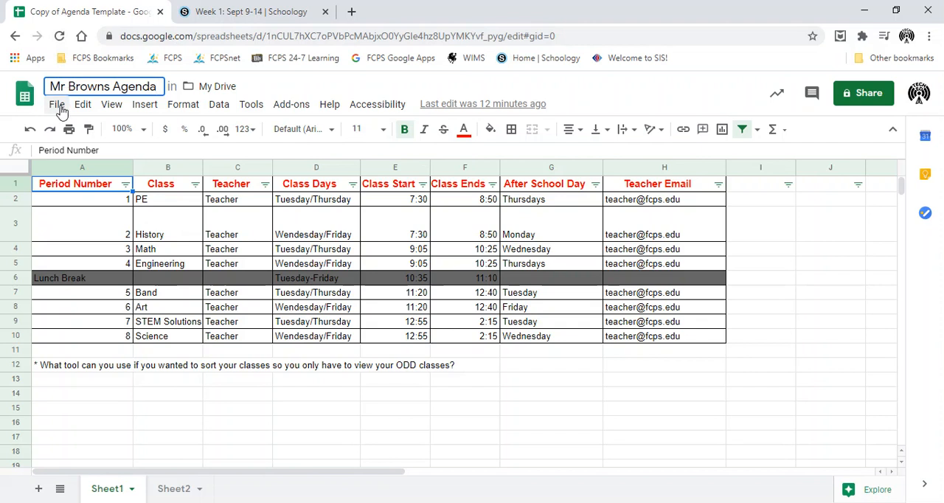
Step: Download the sheet as Mr Browns Agenda.xlsx via File > Download > Microsoft Excel
{"action": "left_click", "coordinate": [56, 104]}
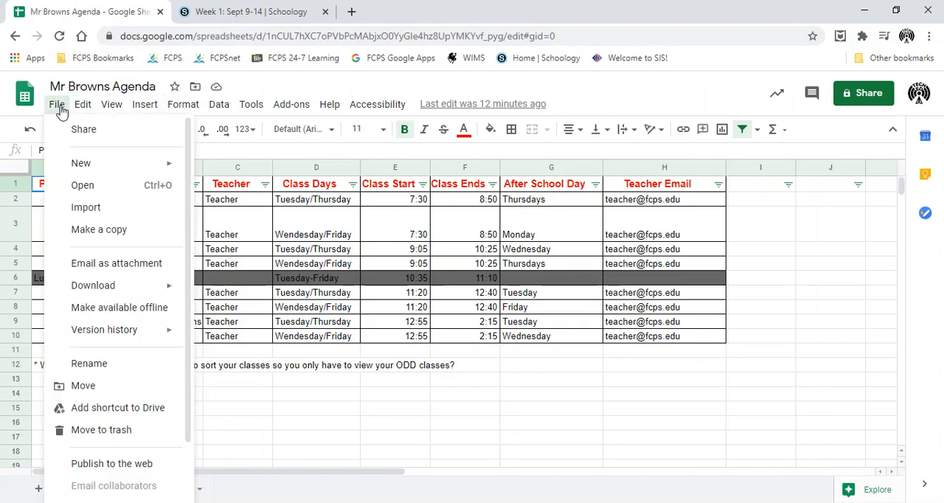
{"action": "left_click", "coordinate": [93, 286]}
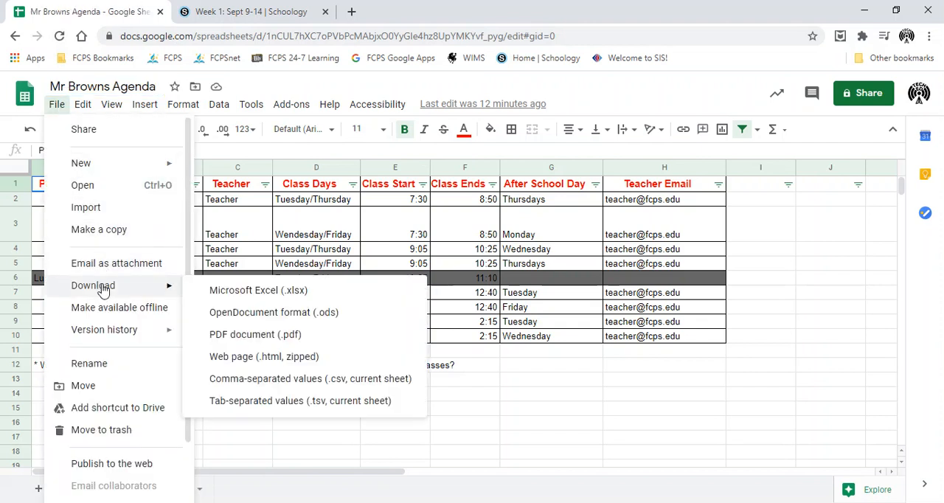
{"action": "mouse_move", "coordinate": [257, 290]}
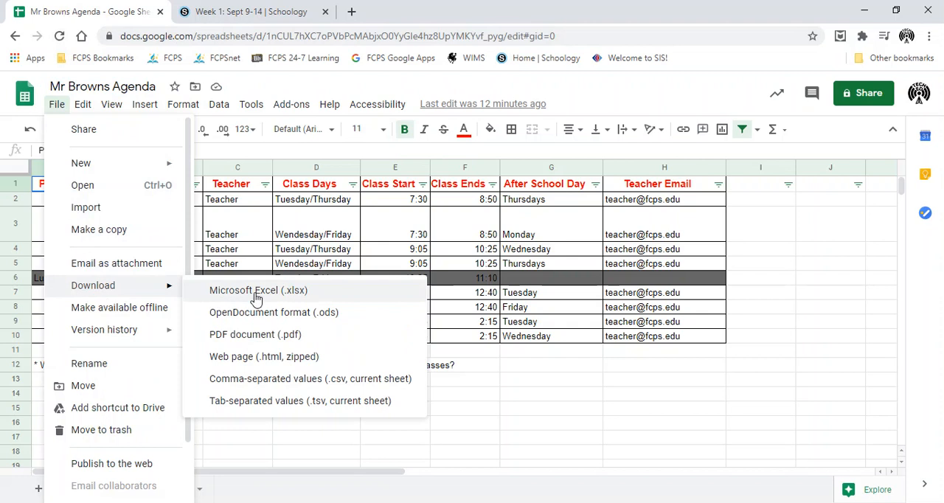
{"action": "mouse_move", "coordinate": [268, 295]}
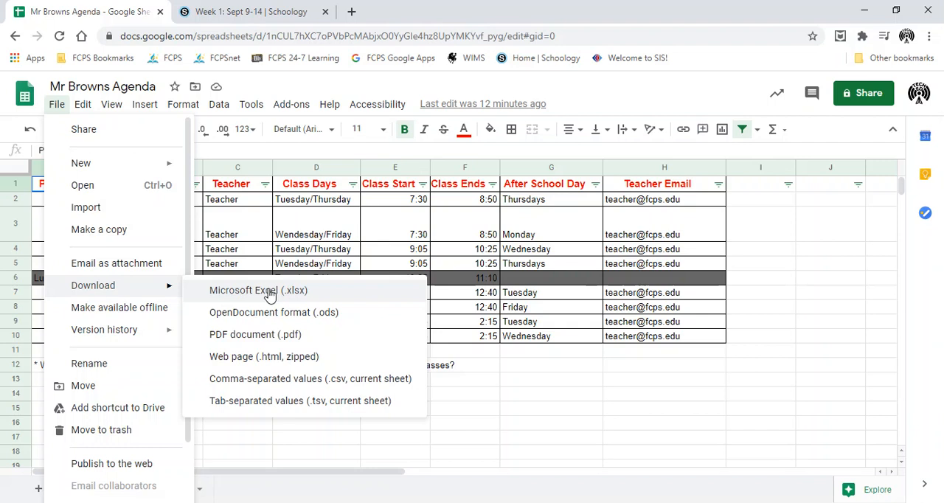
{"action": "mouse_move", "coordinate": [516, 370]}
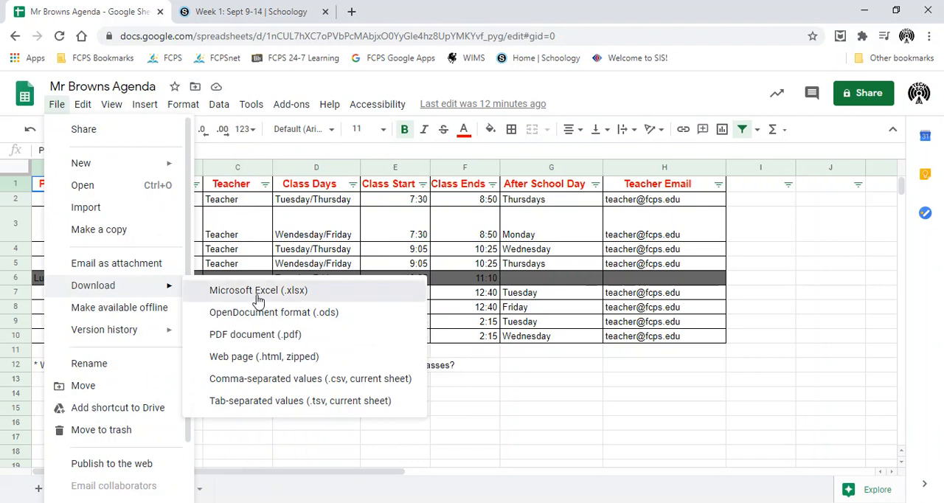
{"action": "left_click", "coordinate": [258, 290]}
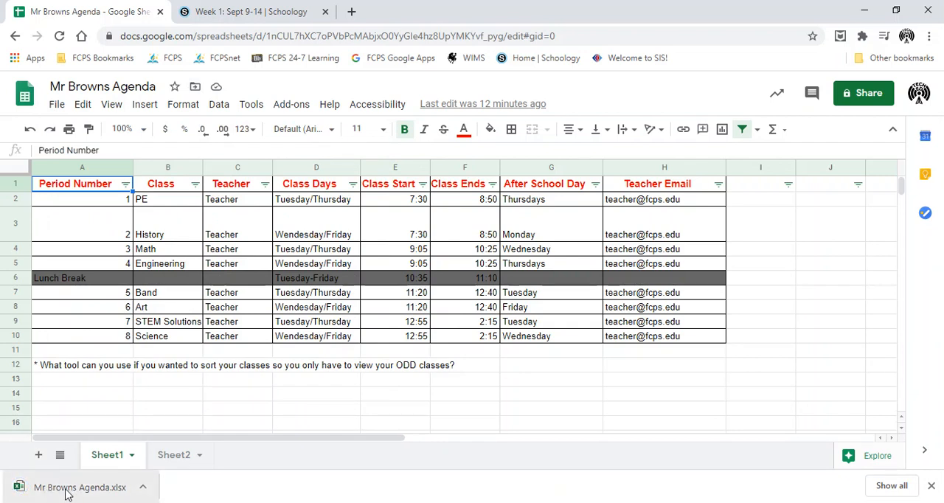
{"action": "mouse_move", "coordinate": [95, 492]}
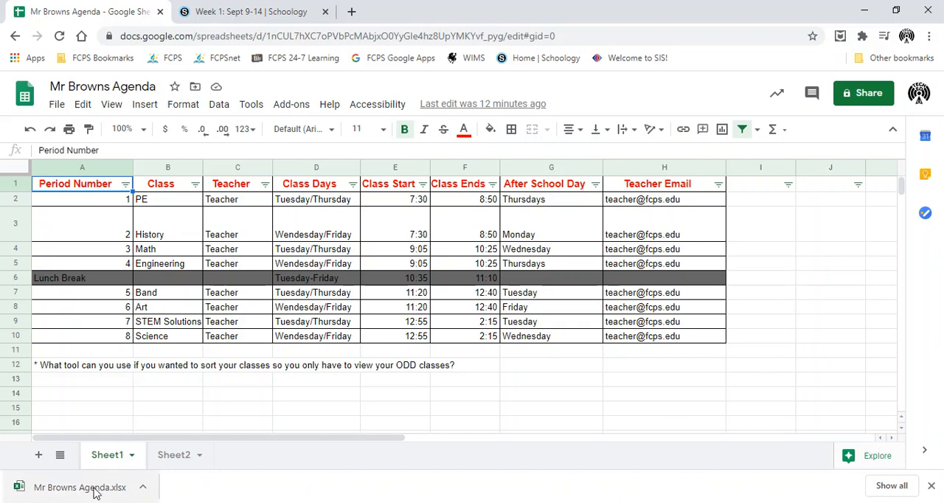
Step: From the engineering course Materials, reach Digital Agenda Assignment inside the Week 1: Sept 9-14 folder
{"action": "left_click", "coordinate": [251, 11]}
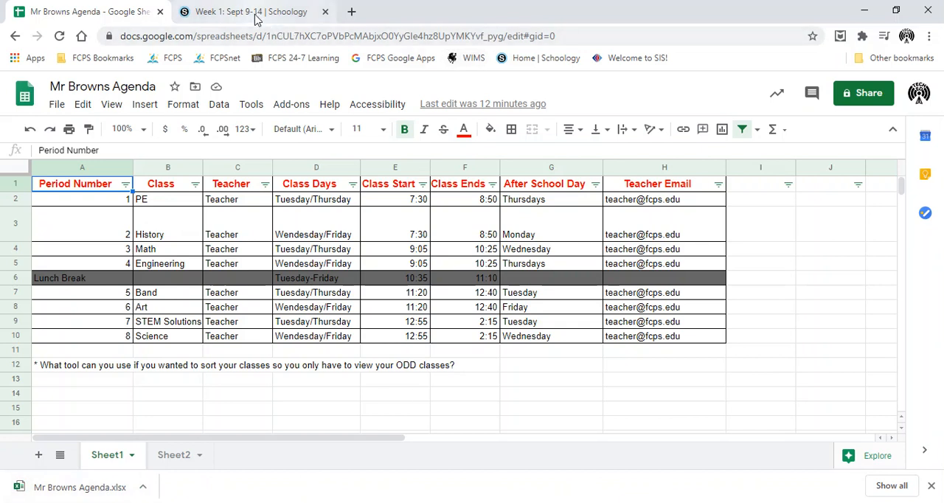
{"action": "left_click", "coordinate": [251, 11]}
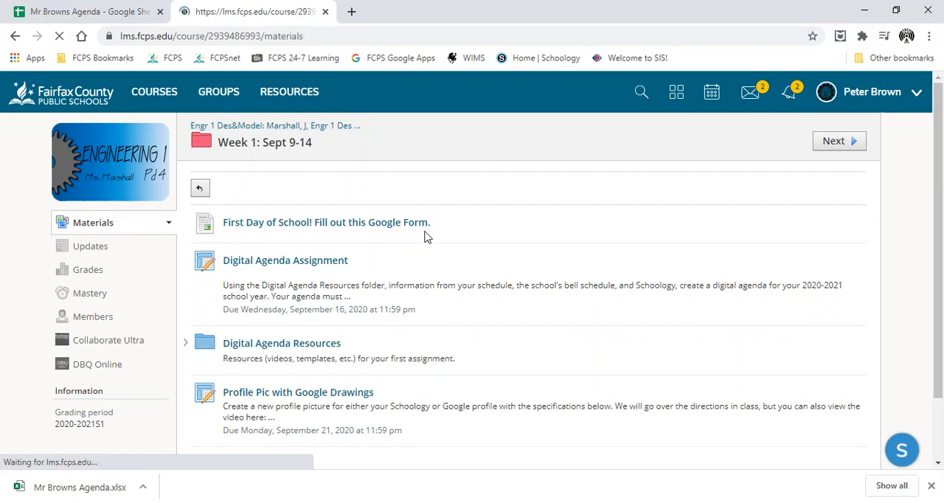
{"action": "left_click", "coordinate": [199, 188]}
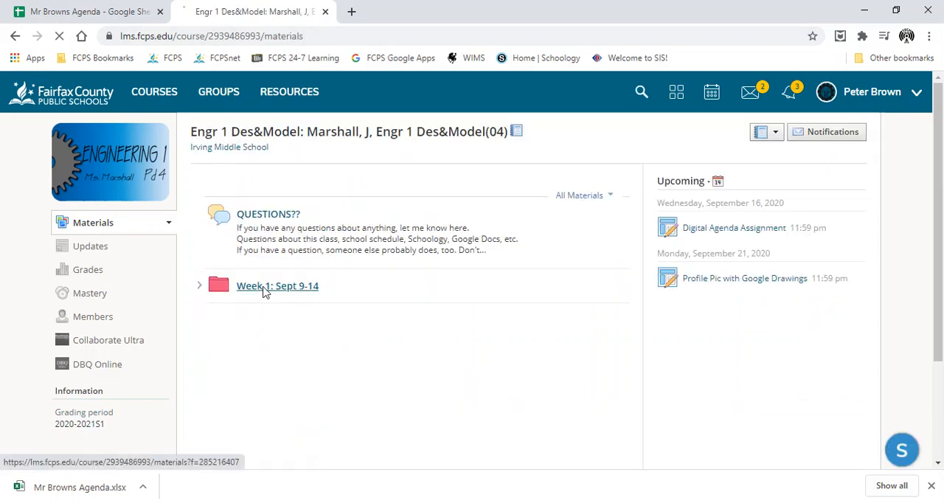
{"action": "left_click", "coordinate": [277, 285]}
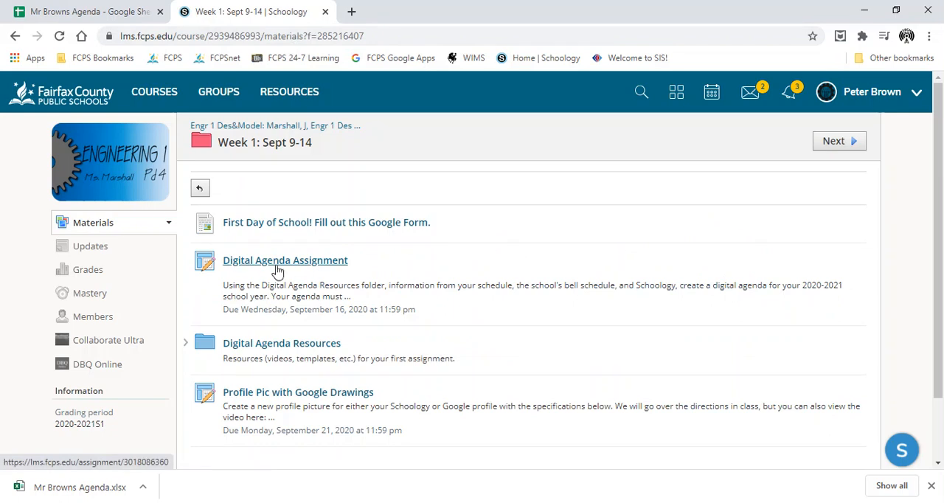
{"action": "left_click", "coordinate": [285, 259]}
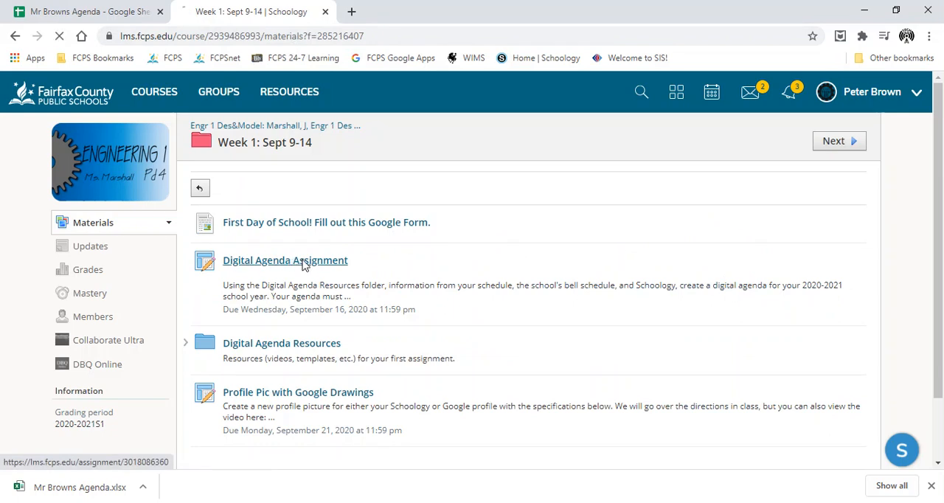
{"action": "left_click", "coordinate": [284, 259]}
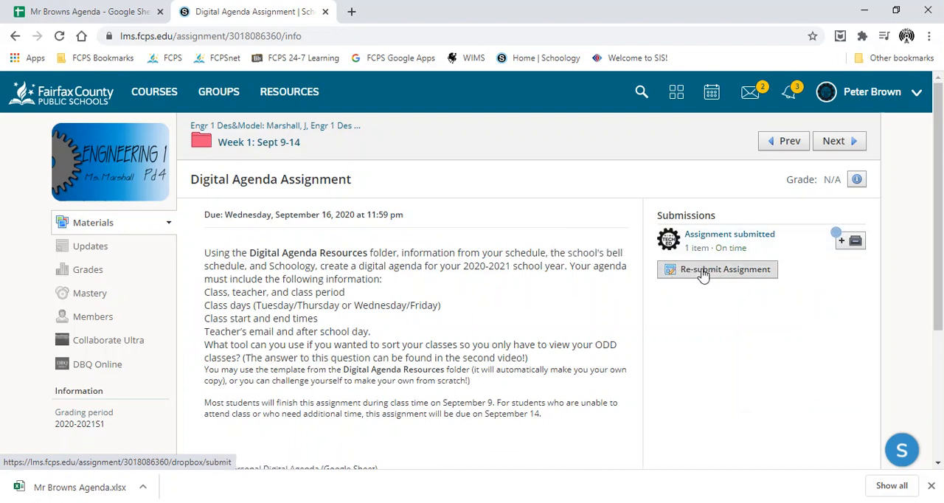
Step: Start a re-submission and bring up the computer's file picker for the upload
{"action": "left_click", "coordinate": [725, 270]}
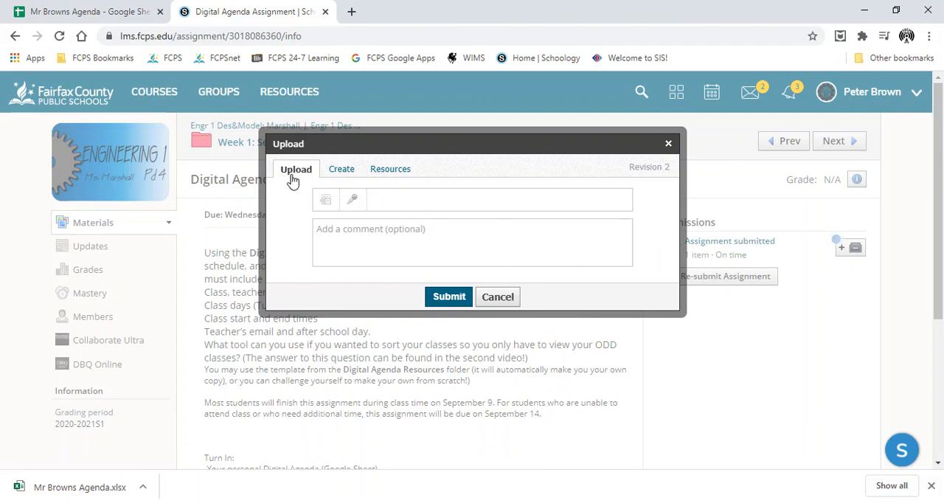
{"action": "mouse_move", "coordinate": [325, 200]}
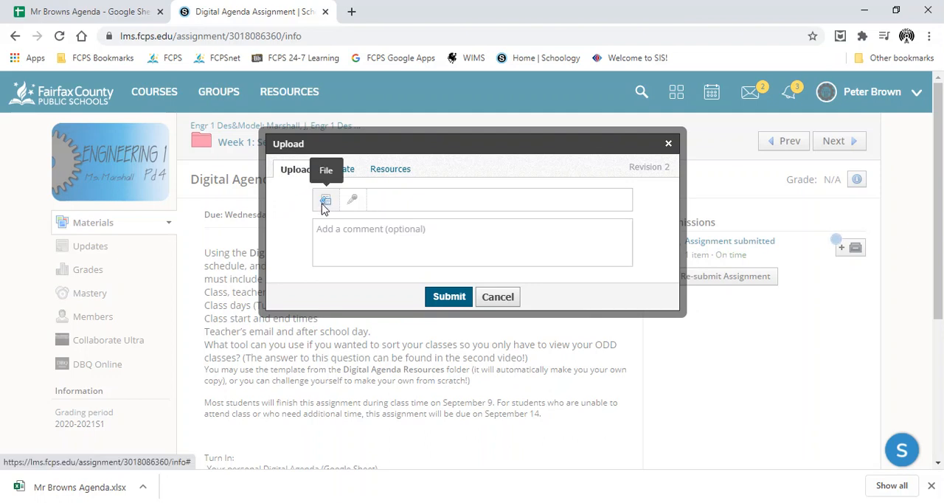
{"action": "left_click", "coordinate": [325, 200]}
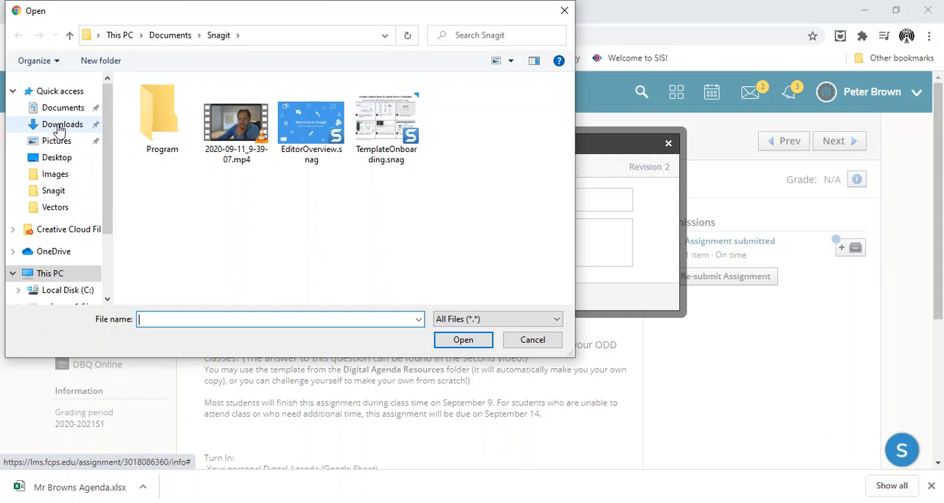
{"action": "mouse_move", "coordinate": [63, 124]}
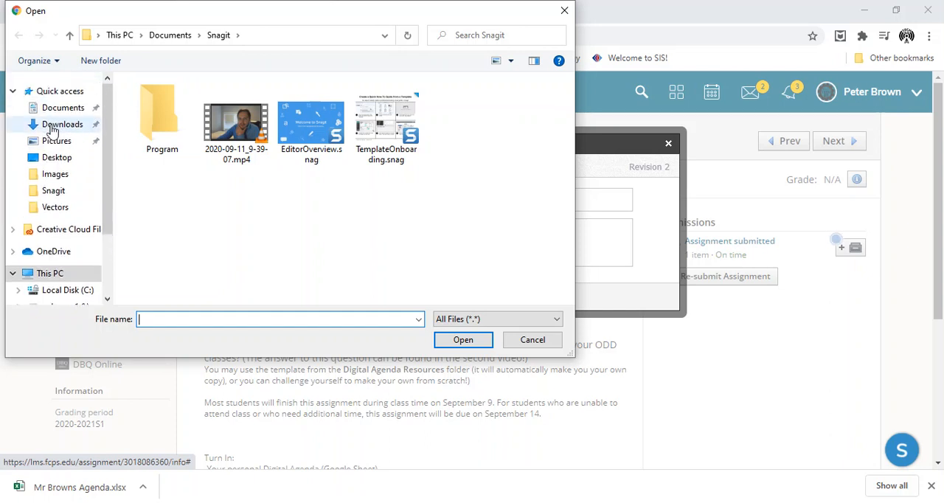
Step: Attach Mr Browns Agenda.xlsx from Downloads, sorted by date modified, to the upload
{"action": "left_click", "coordinate": [63, 124]}
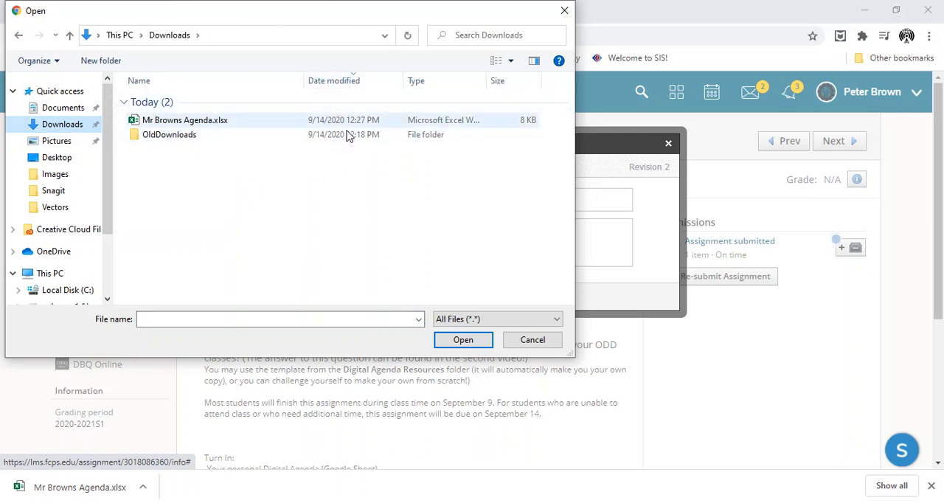
{"action": "left_click", "coordinate": [334, 81]}
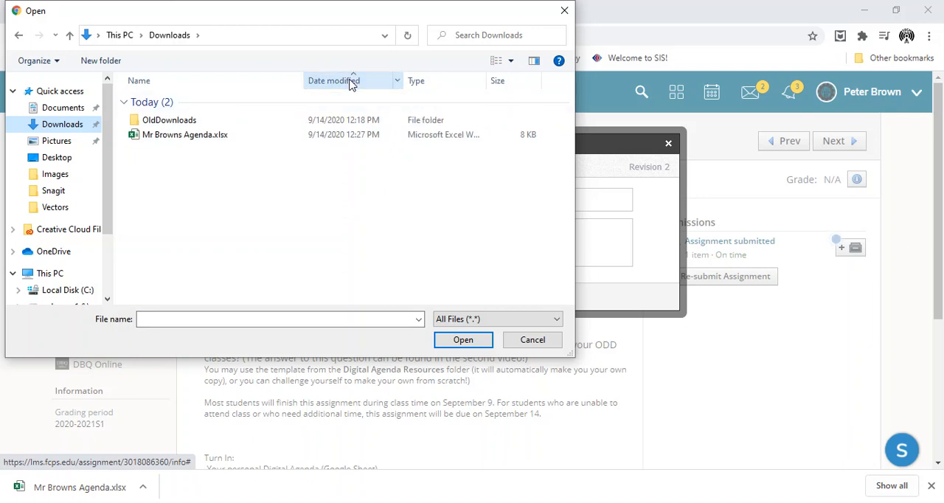
{"action": "left_click", "coordinate": [333, 80]}
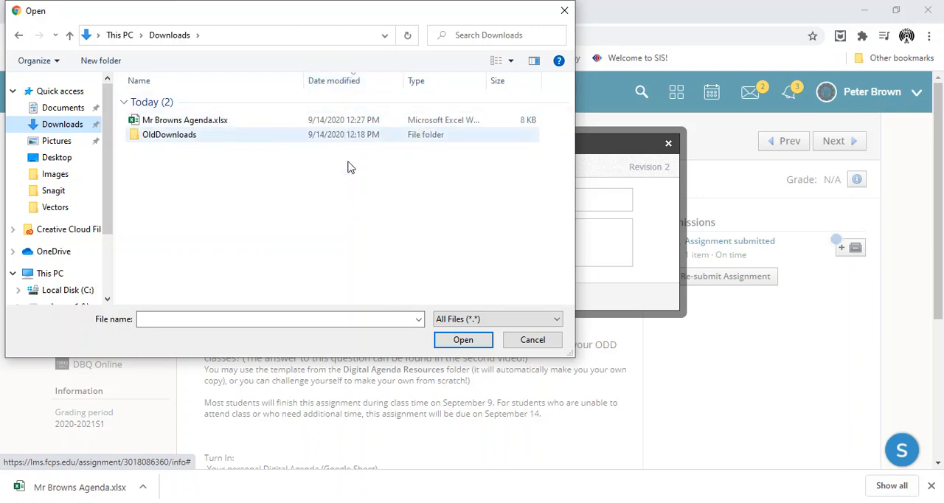
{"action": "left_click", "coordinate": [184, 119]}
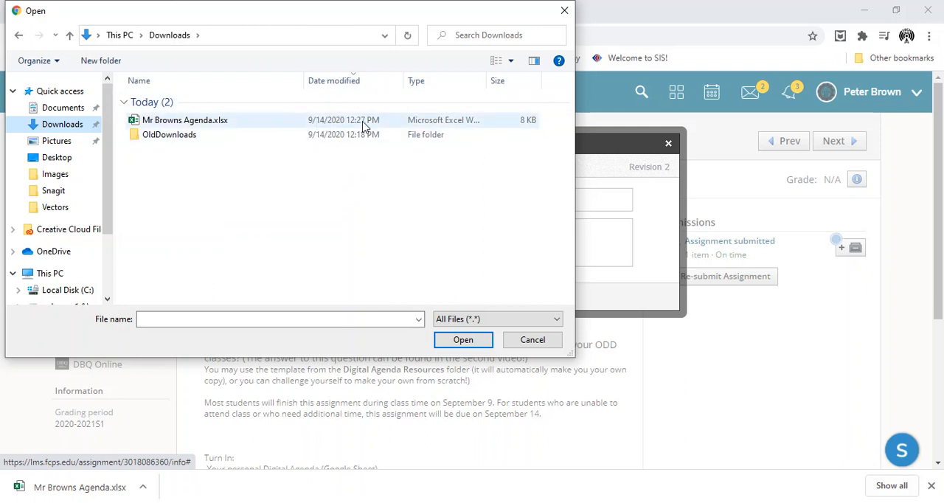
{"action": "left_click", "coordinate": [184, 120]}
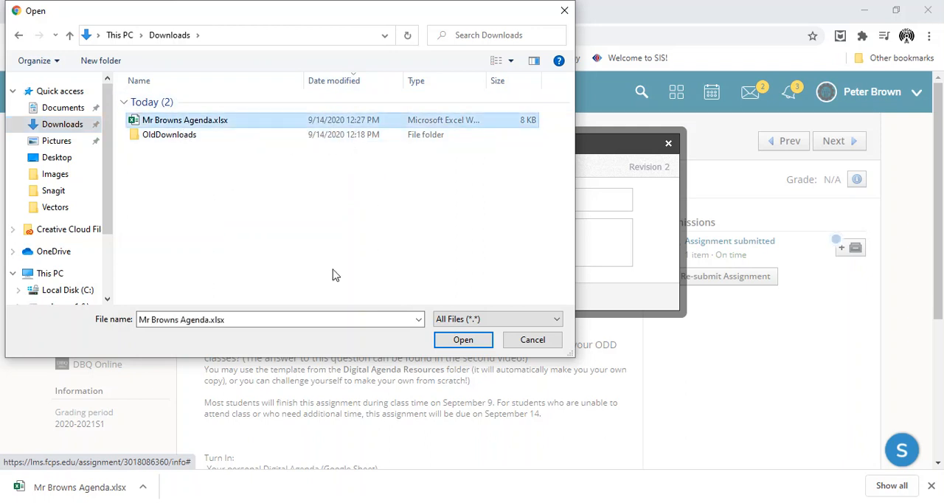
{"action": "left_click", "coordinate": [463, 340]}
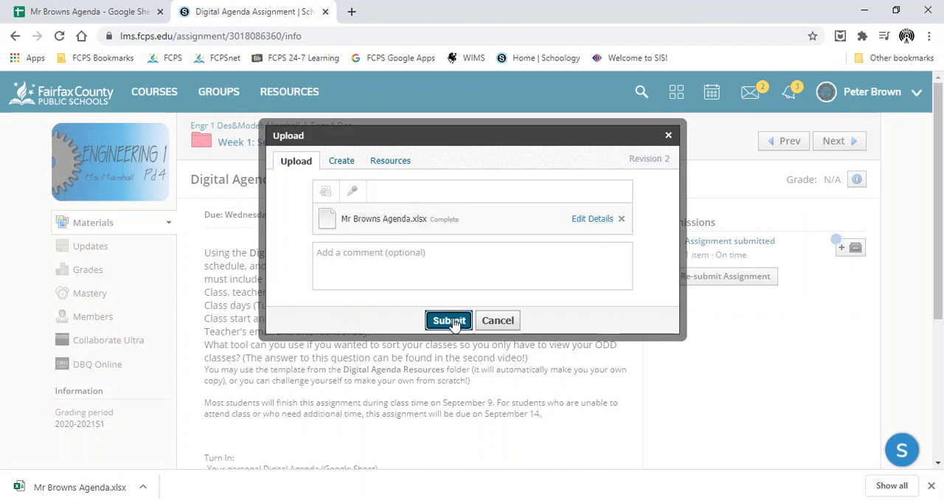
Step: Submit the attached agenda so Revision 2 is listed as submitted on time
{"action": "left_click", "coordinate": [448, 320]}
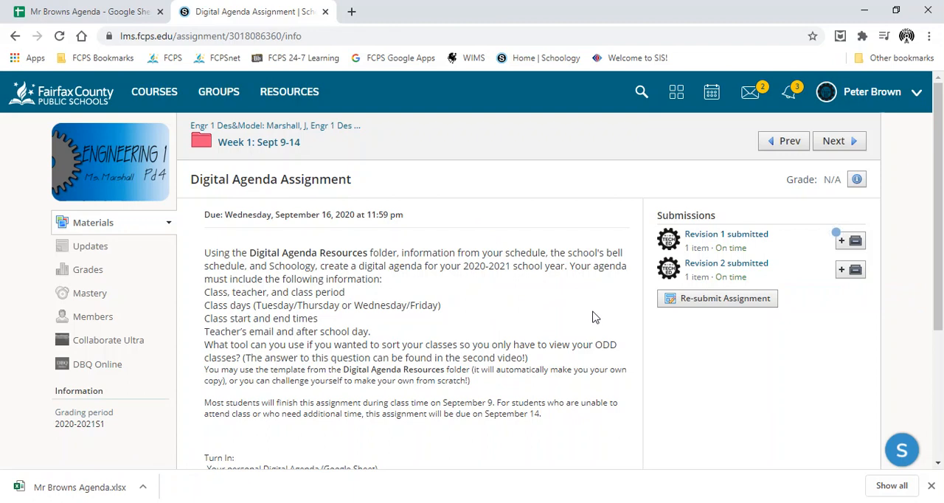
{"action": "mouse_move", "coordinate": [783, 361]}
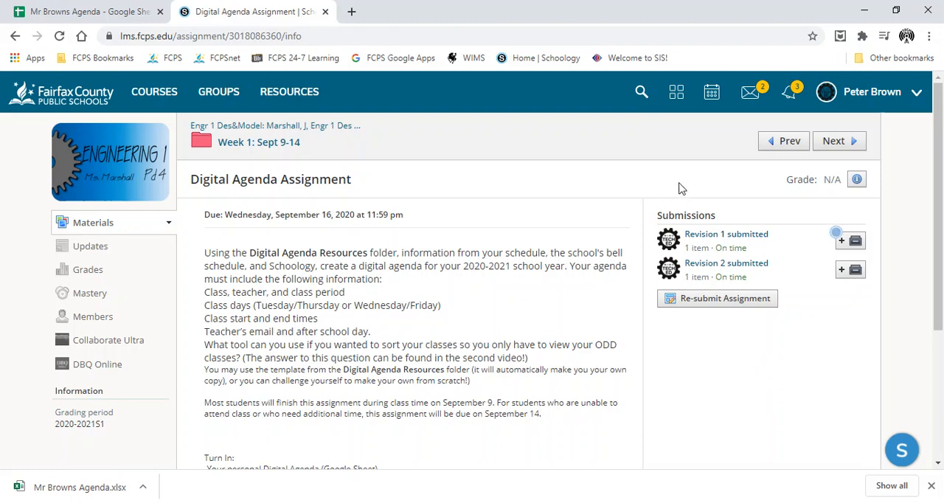
{"action": "mouse_move", "coordinate": [713, 298]}
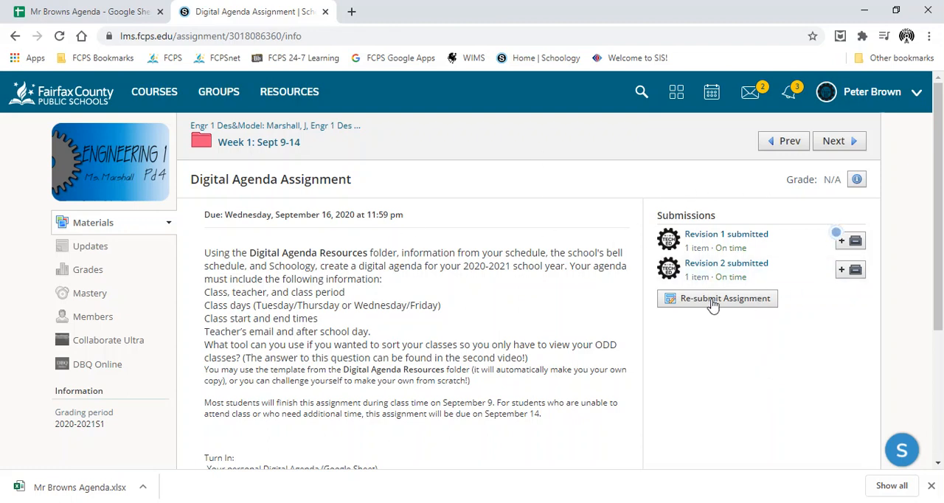